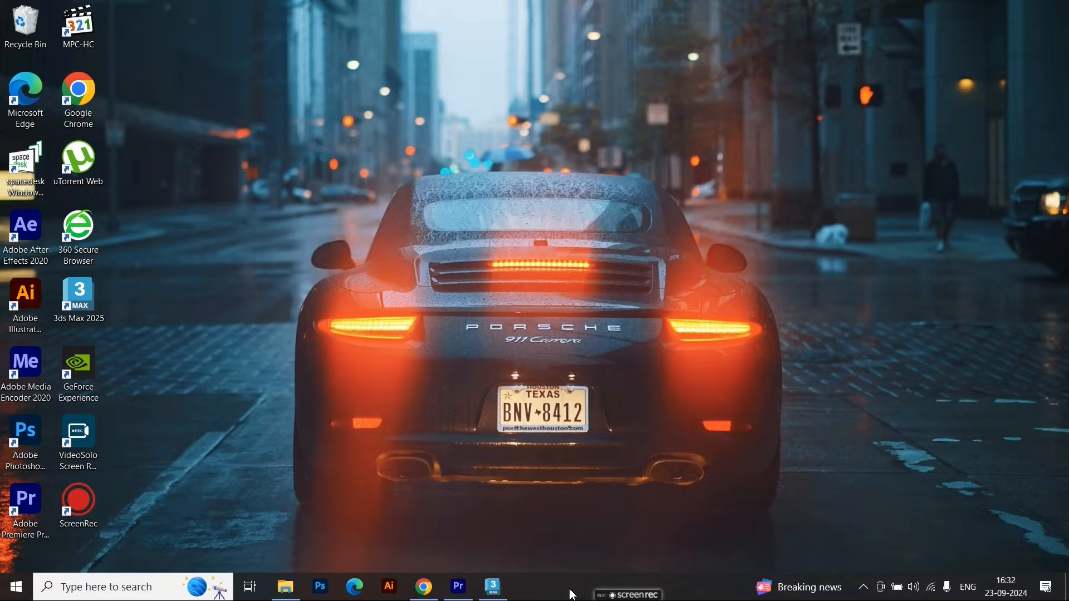
Step: Create a 60×60×40 box with 3×3×2 segments on the grid
{"action": "left_click", "coordinate": [492, 587]}
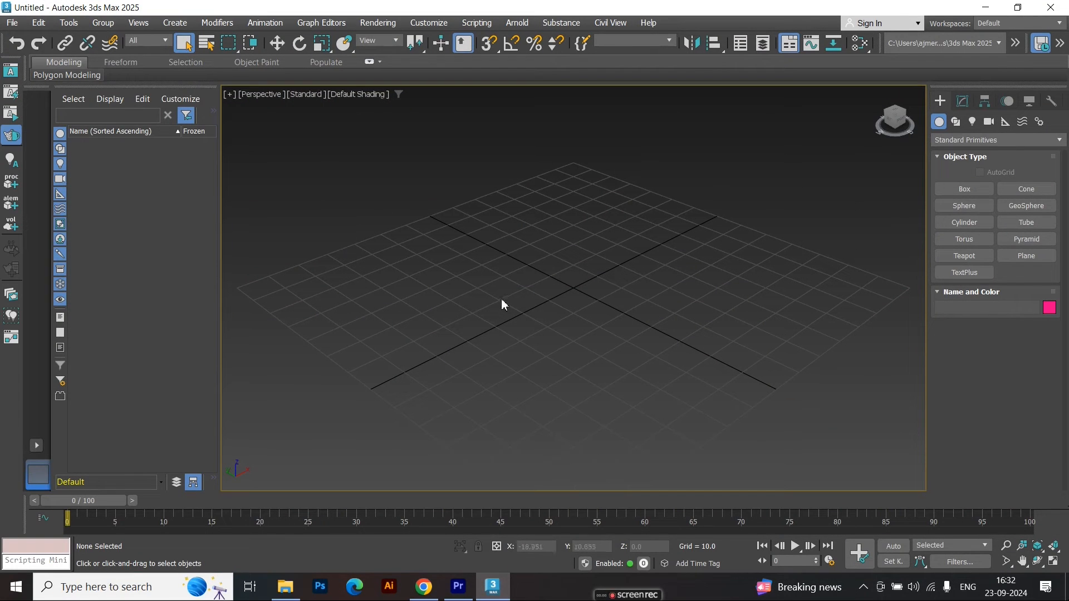
{"action": "left_click", "coordinate": [963, 190]}
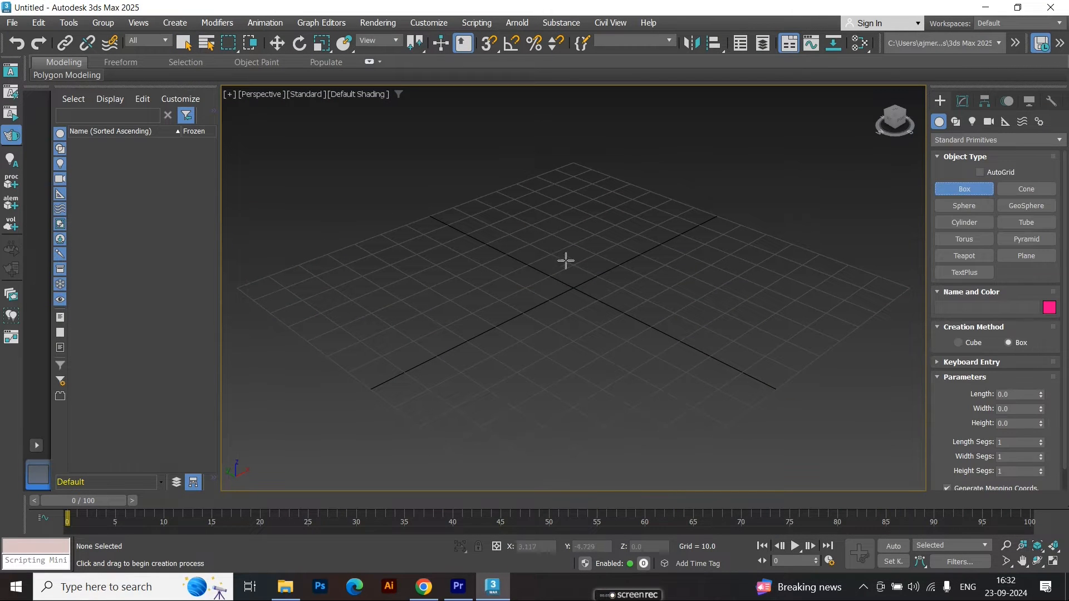
{"action": "left_click_drag", "start_coordinate": [566, 259], "coordinate": [715, 179]}
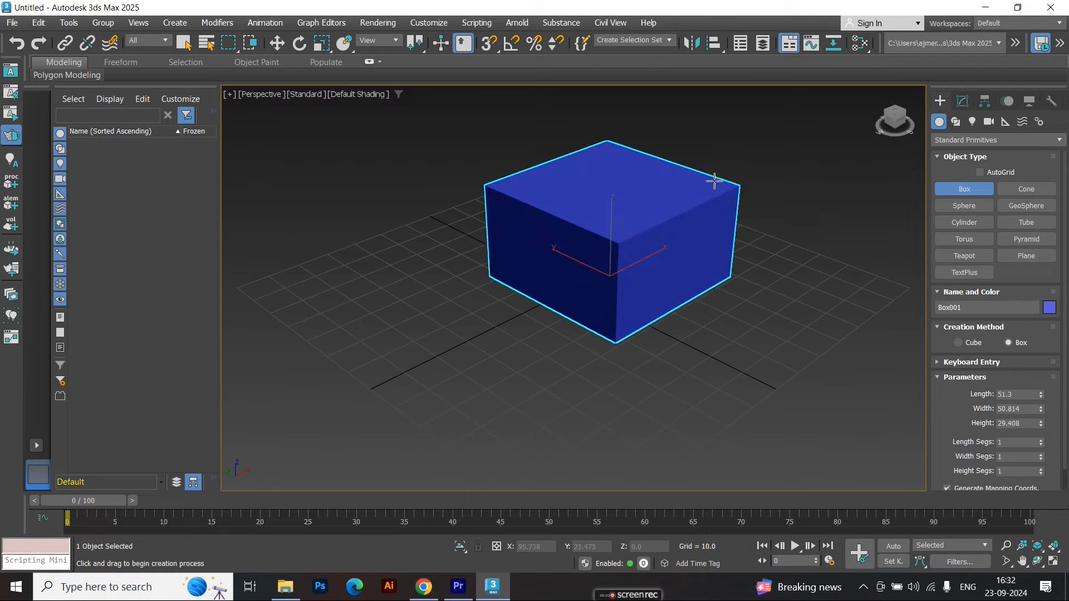
{"action": "left_click", "coordinate": [962, 102]}
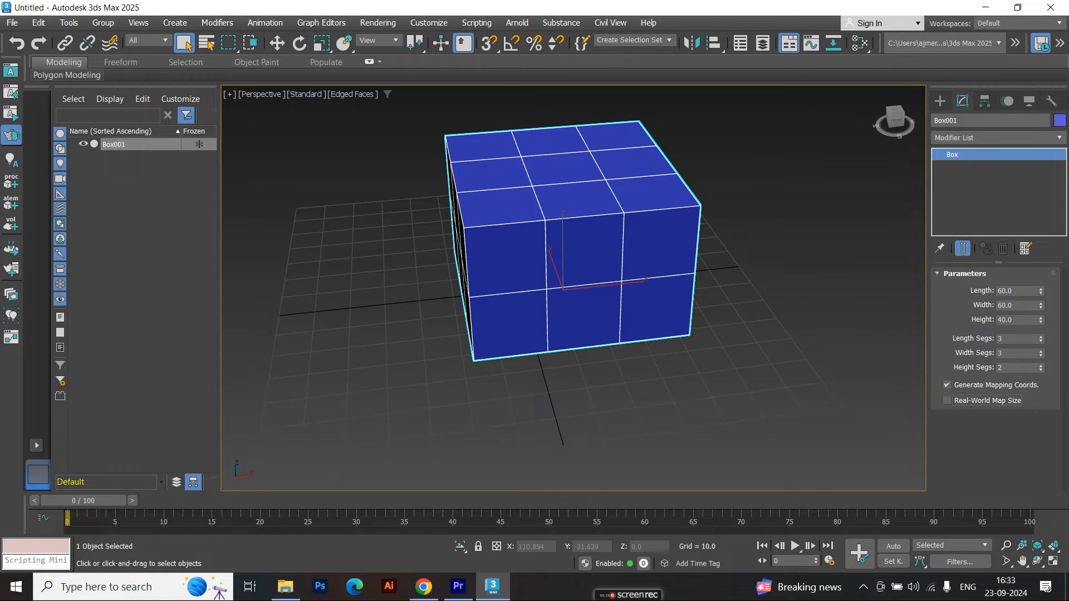
Step: Taper the box narrower at the bottom with an FFD 2x2x2 lattice, then stack Edit Poly above
{"action": "left_click", "coordinate": [277, 43]}
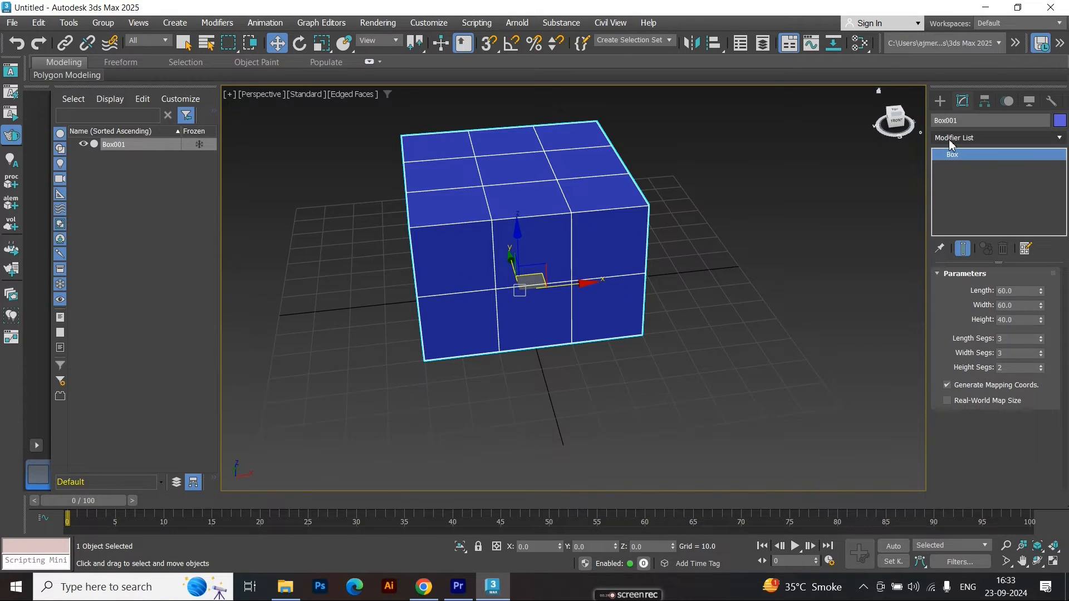
{"action": "left_click", "coordinate": [995, 137]}
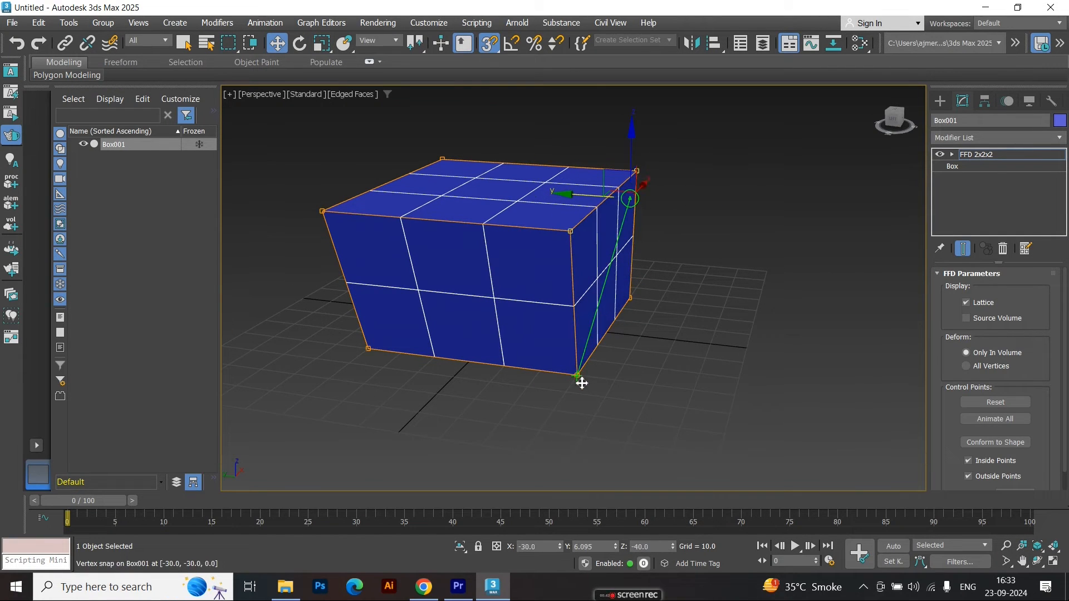
{"action": "left_click", "coordinate": [995, 137]}
{"action": "type", "text": "ed"}
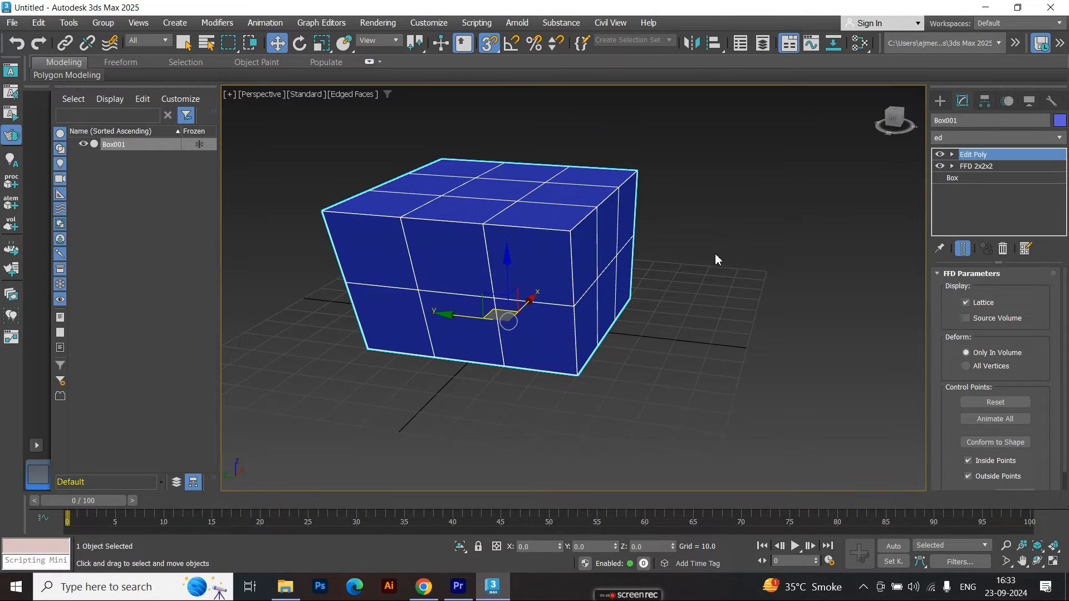
Step: Delete the box's top and front polygons, leaving the floor and two adjoining walls
{"action": "left_click", "coordinate": [974, 153]}
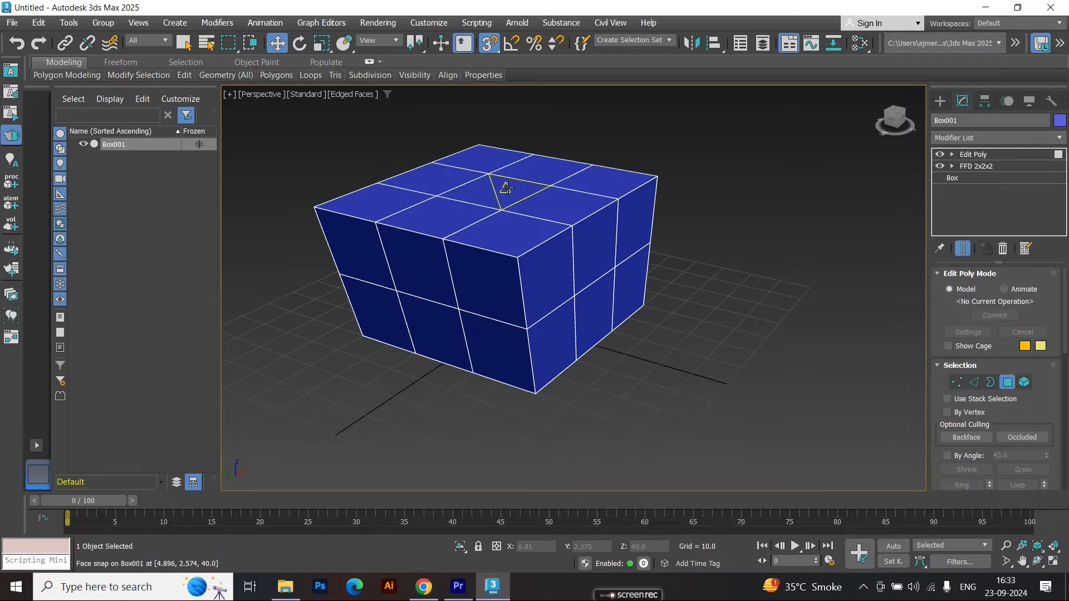
{"action": "left_click", "coordinate": [491, 184]}
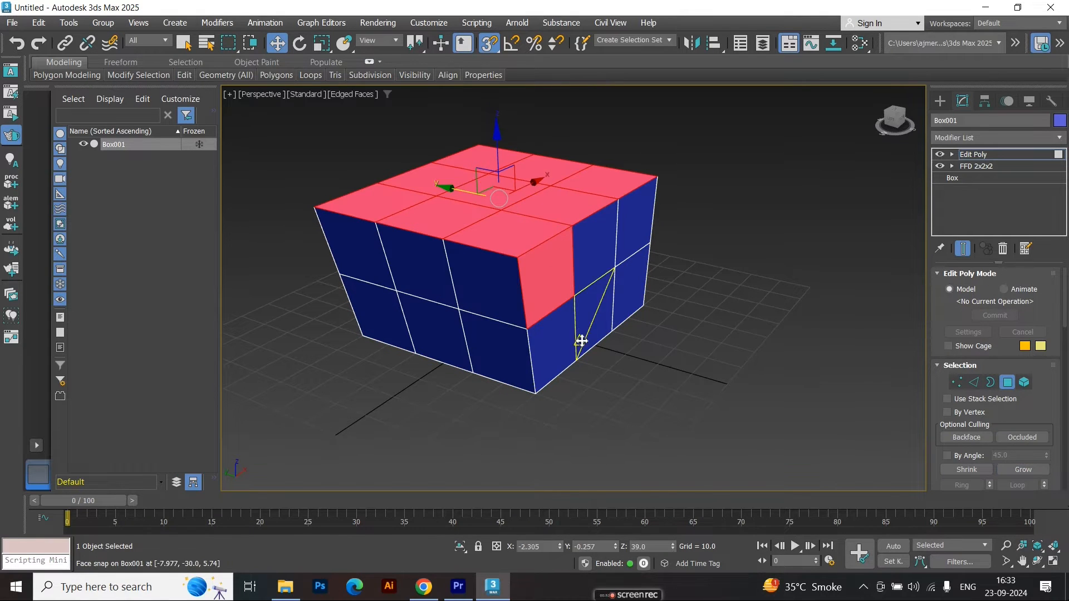
{"action": "left_click_drag", "start_coordinate": [582, 341], "coordinate": [574, 333]}
{"action": "type", "text": "sh"}
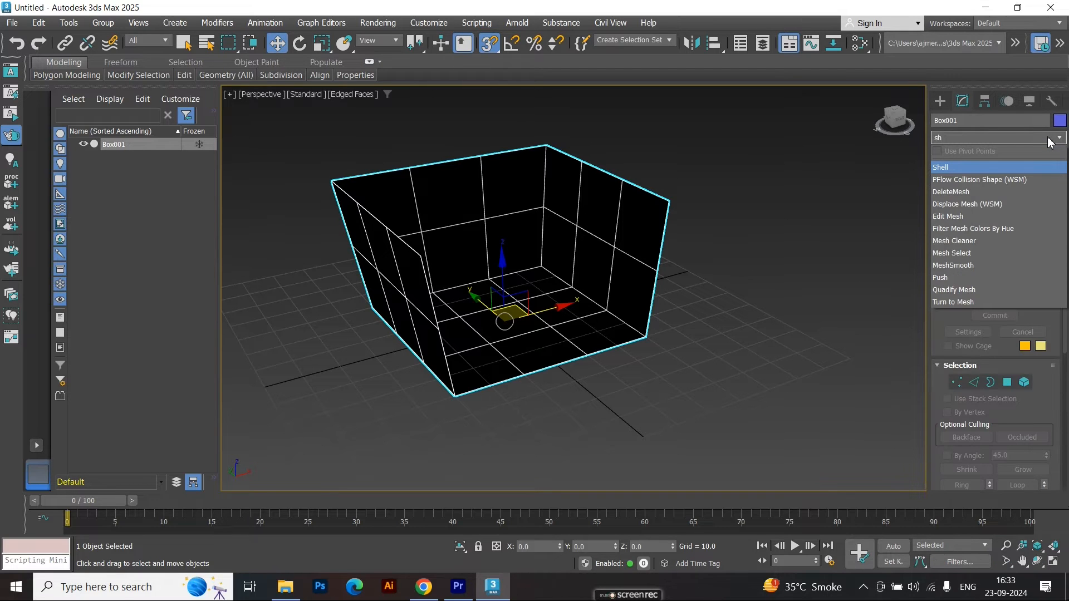
Step: Thicken the open walls with Shell at Inner Amount 2 and add another Edit Poly layer
{"action": "left_click", "coordinate": [942, 167]}
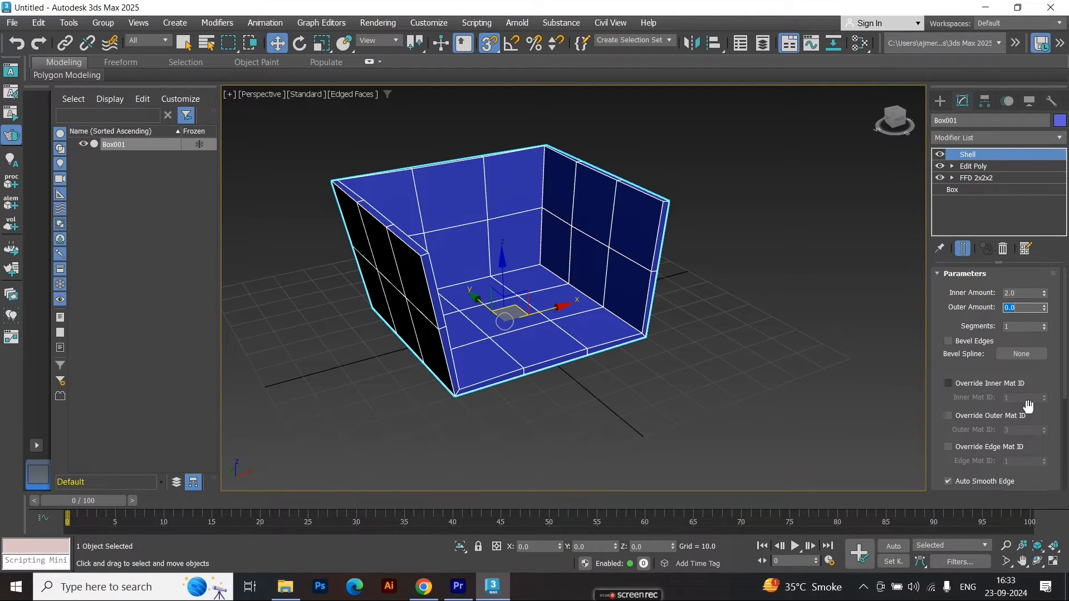
{"action": "scroll", "scroll_direction": "down", "scroll_amount": 3}
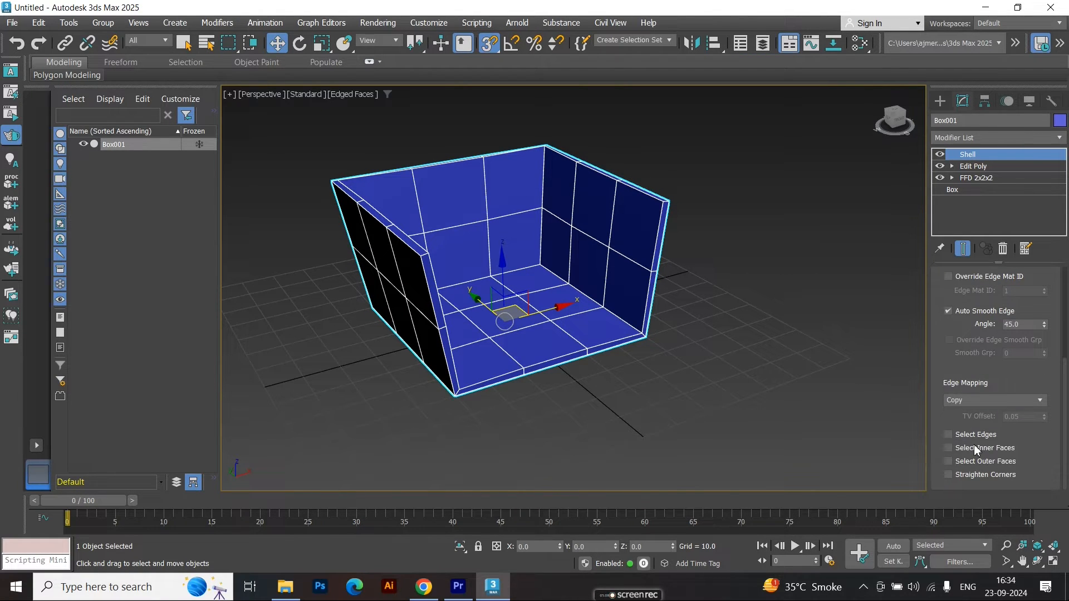
{"action": "left_click", "coordinate": [992, 138]}
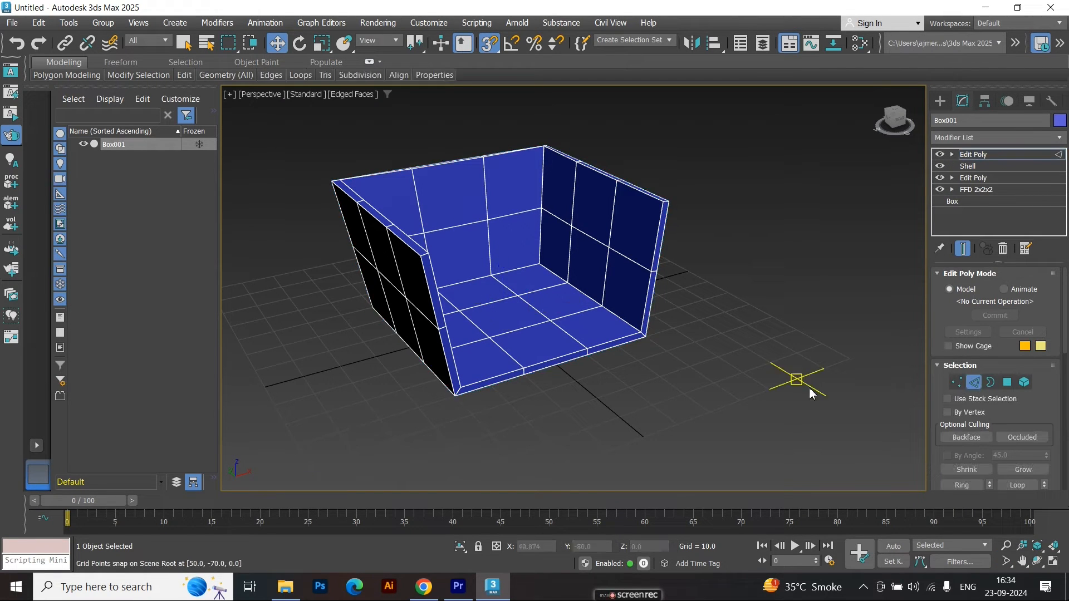
Step: Chamfer the shell's grid edges into strips and select the inner wall and floor panels
{"action": "right_click", "coordinate": [812, 395]}
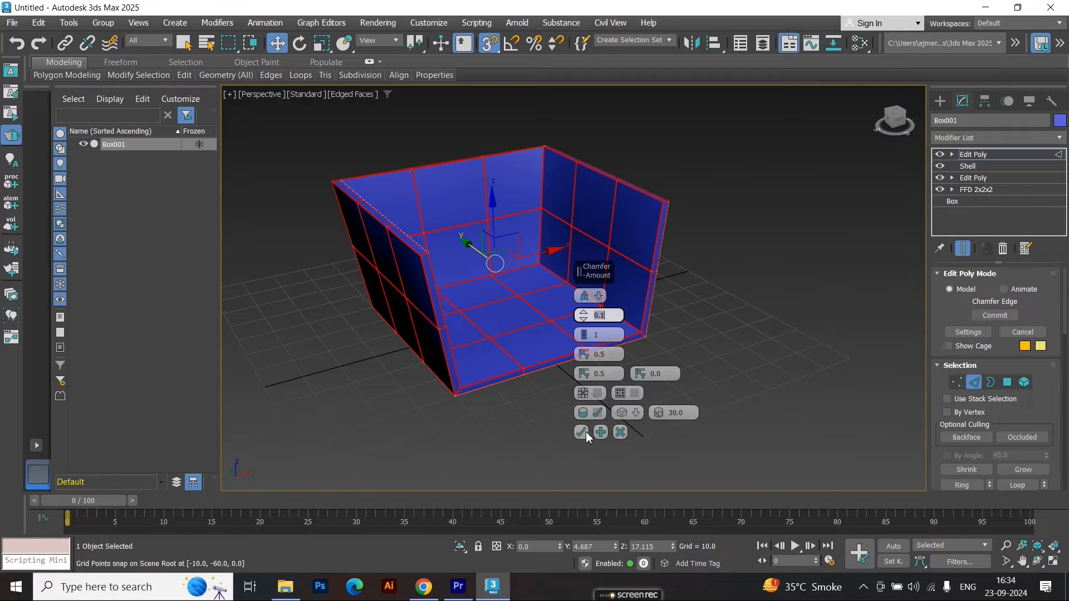
{"action": "left_click", "coordinate": [580, 432]}
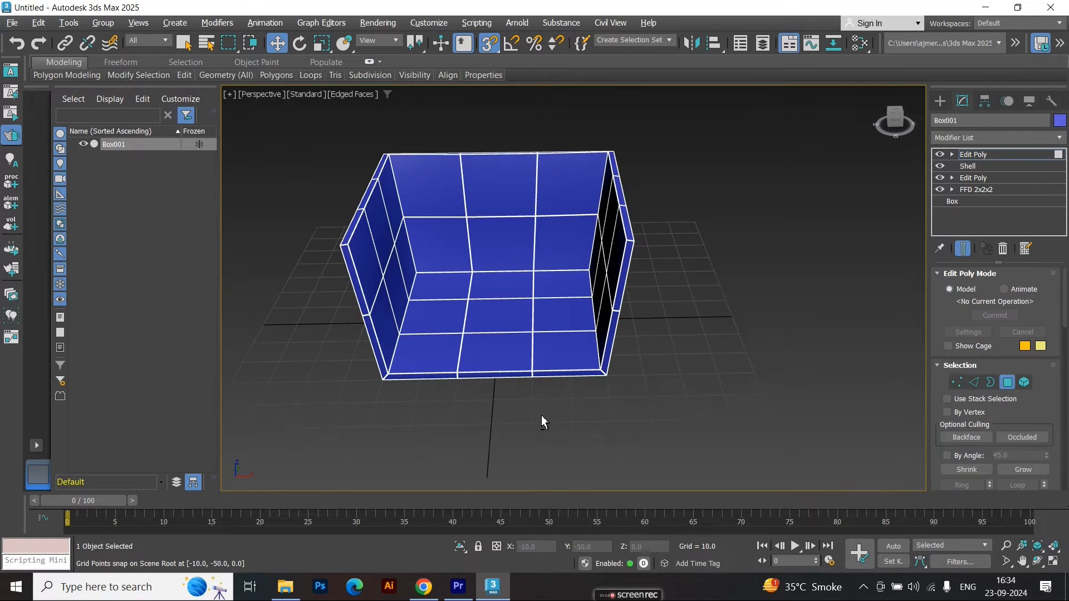
{"action": "left_click", "coordinate": [435, 321]}
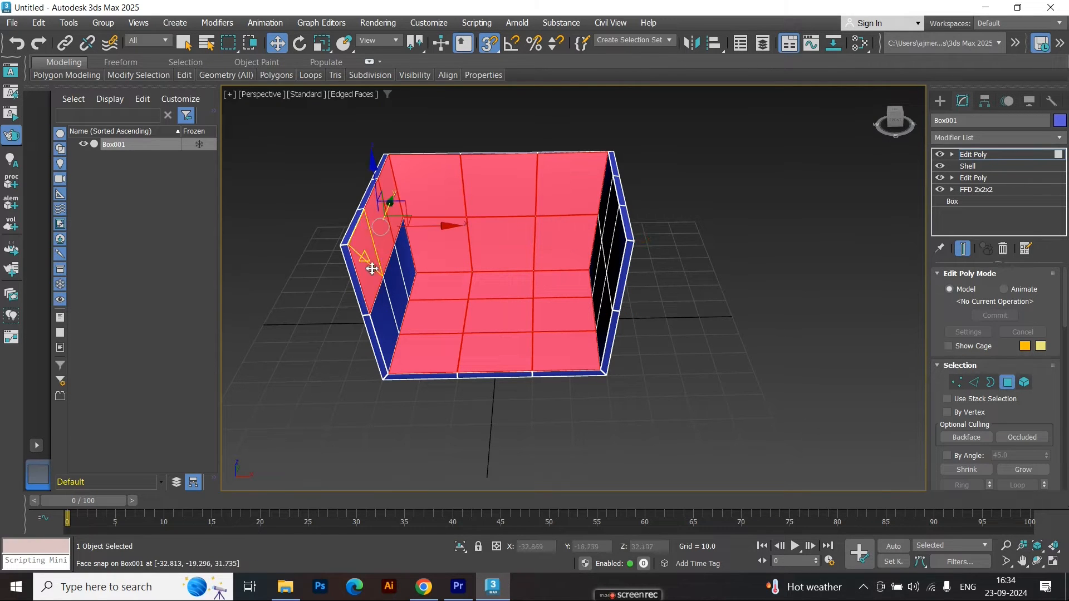
{"action": "left_click_drag", "start_coordinate": [372, 266], "coordinate": [406, 266]}
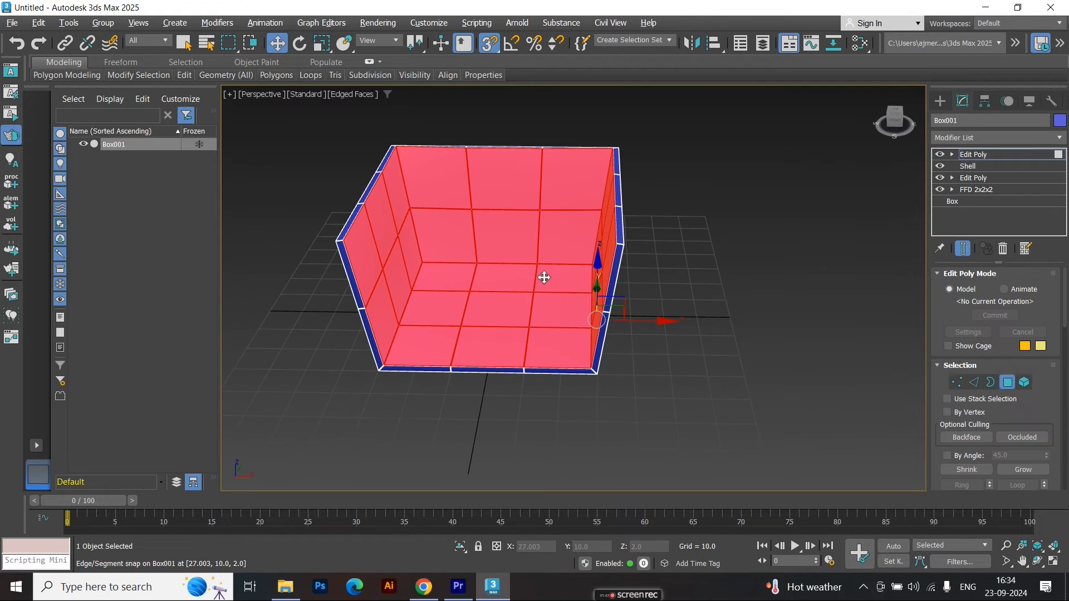
Step: Add TurboSmooth and push the inner panels outward in Local coordinates into puffy cushions
{"action": "left_click", "coordinate": [994, 138]}
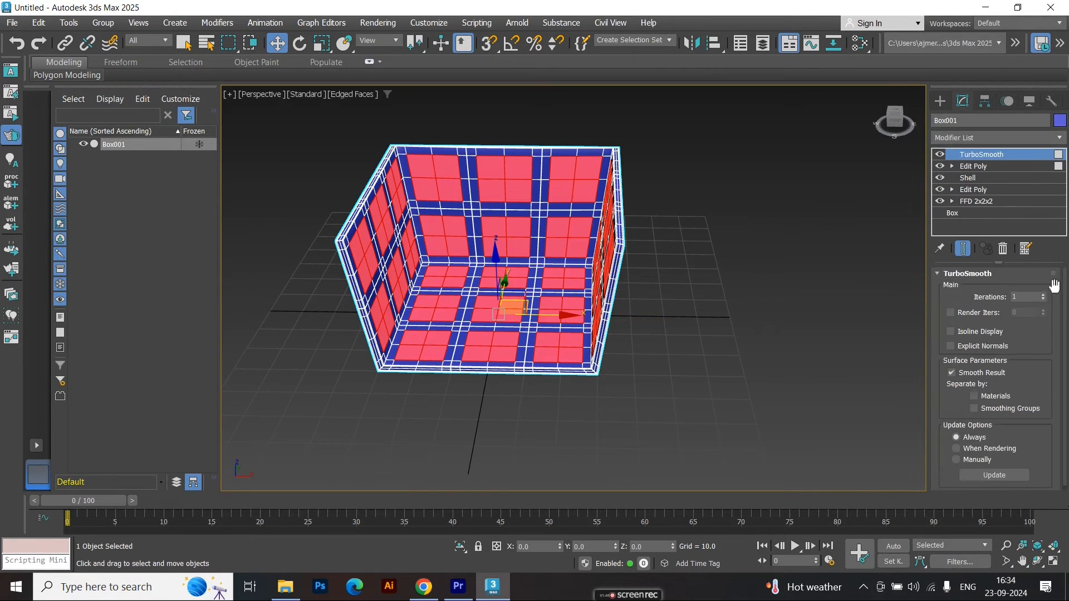
{"action": "left_click", "coordinate": [1043, 294]}
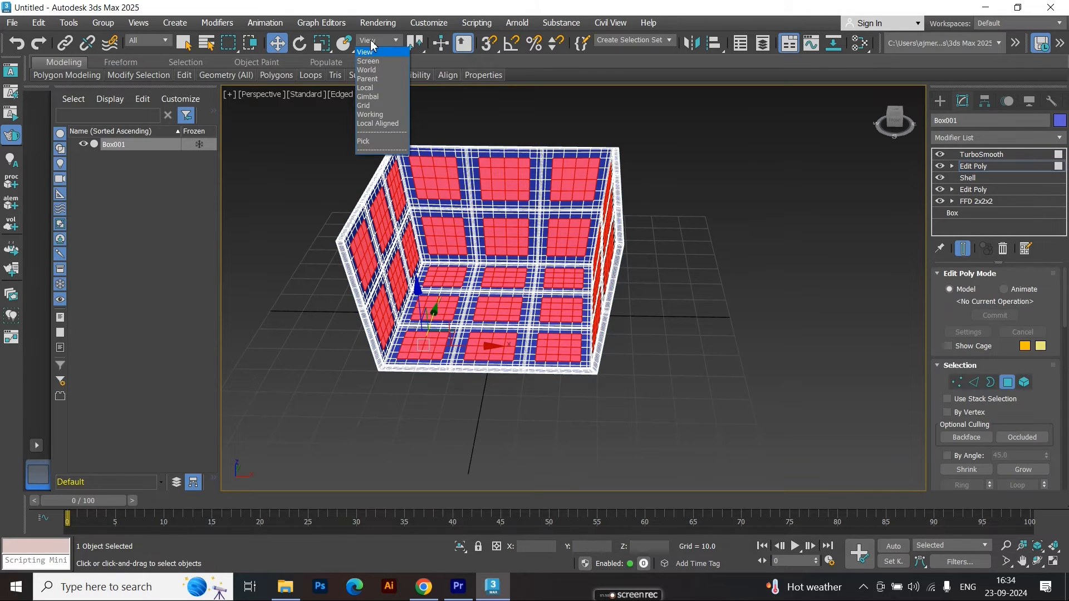
{"action": "left_click", "coordinate": [366, 87]}
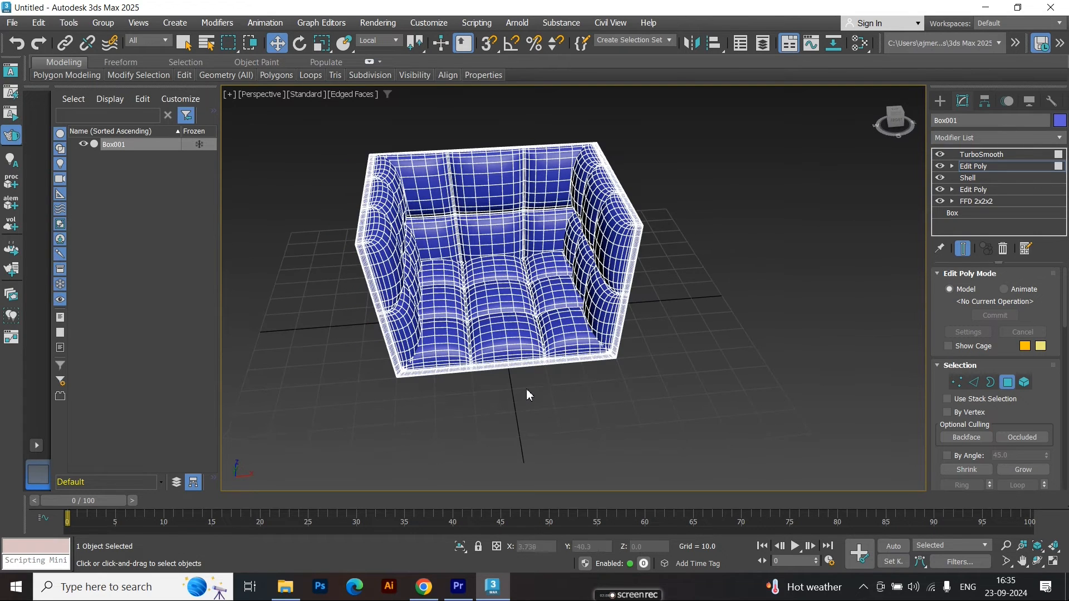
{"action": "left_click", "coordinate": [982, 154]}
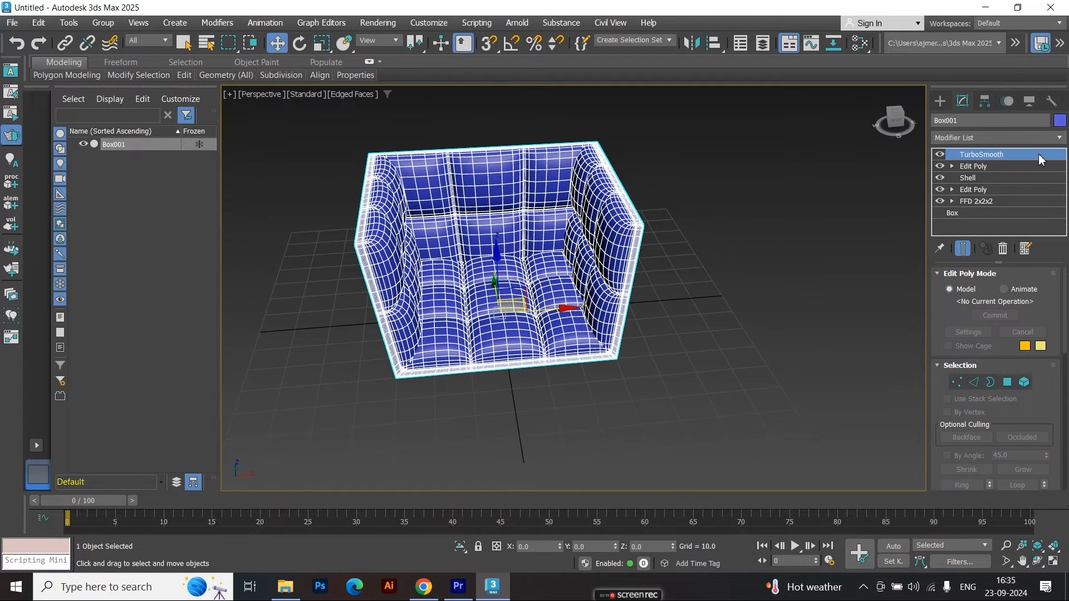
Step: Clone the sofa as an independent copy Box002 and colour it green
{"action": "left_click", "coordinate": [981, 154]}
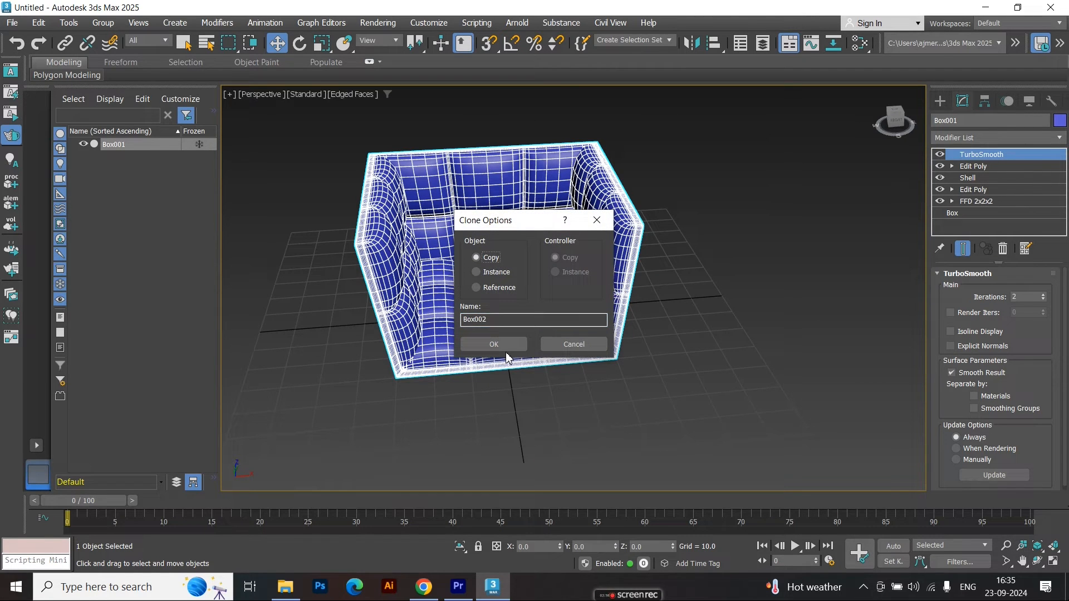
{"action": "left_click", "coordinate": [493, 344]}
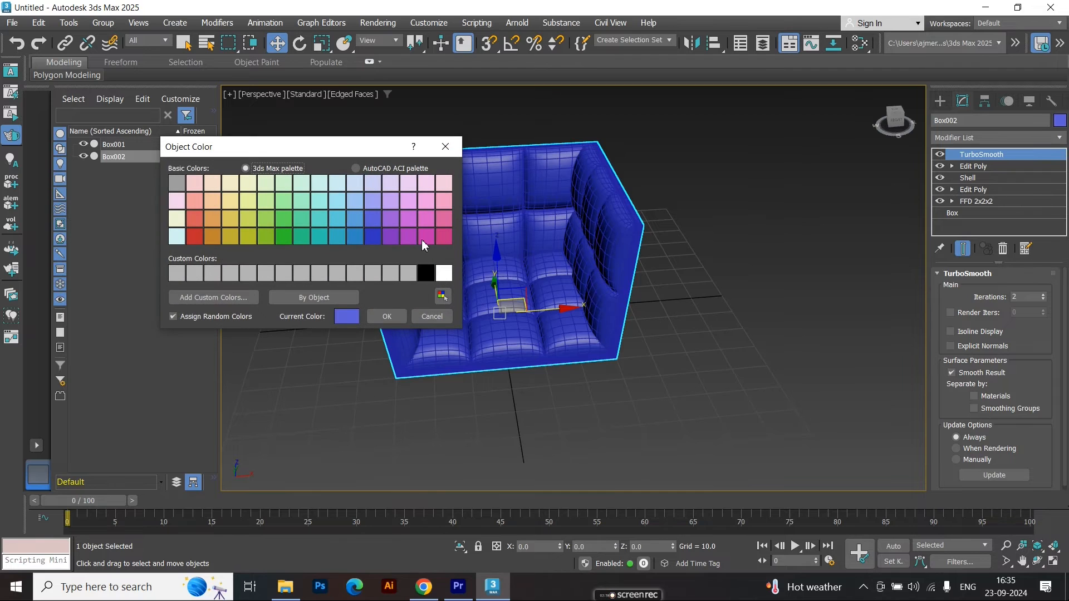
{"action": "left_click", "coordinate": [301, 236]}
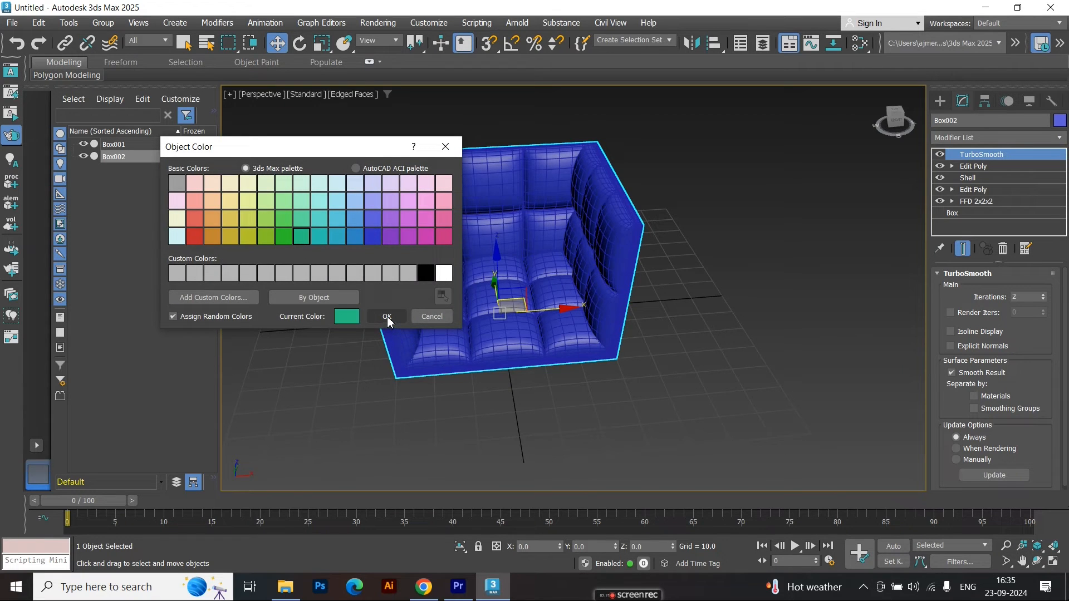
{"action": "left_click", "coordinate": [386, 317]}
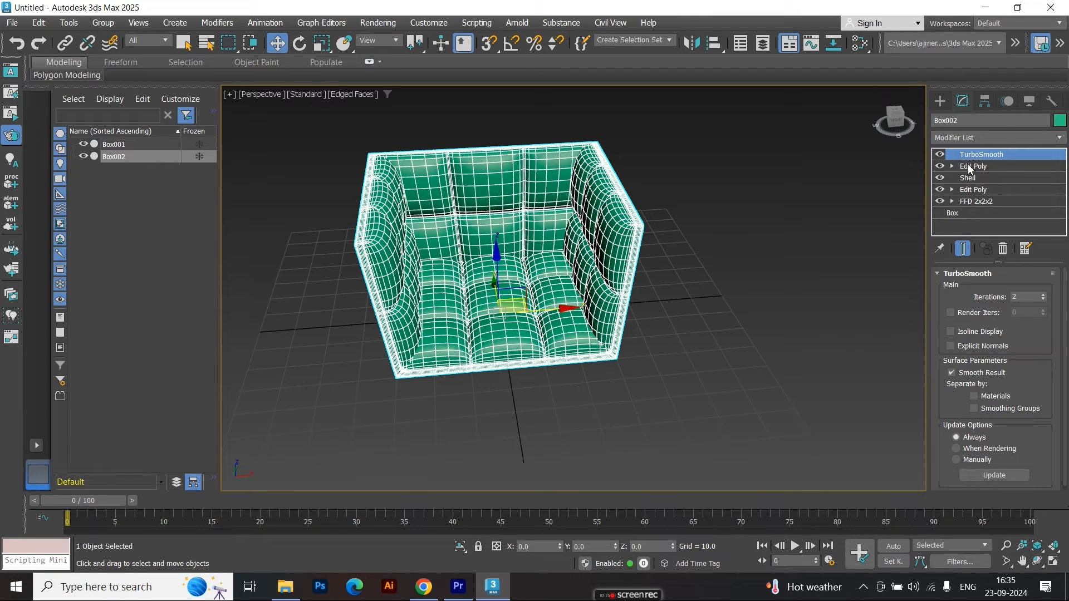
Step: Strip Box002 to a Shell with Inner 0, Outer 2.0 and chamfered edges around the cushions
{"action": "left_click", "coordinate": [975, 166]}
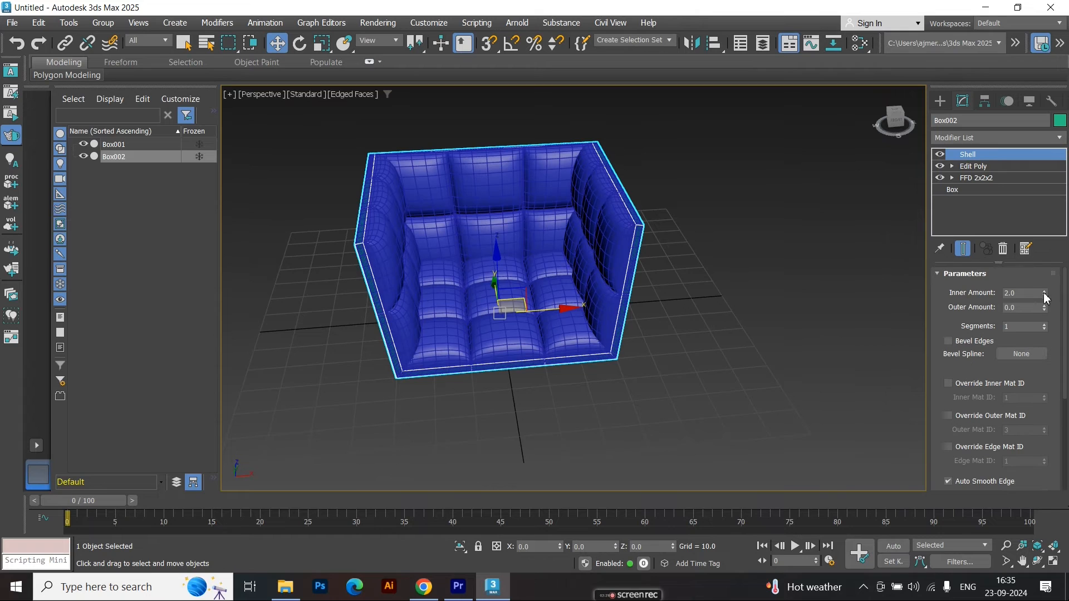
{"action": "left_click", "coordinate": [1044, 296]}
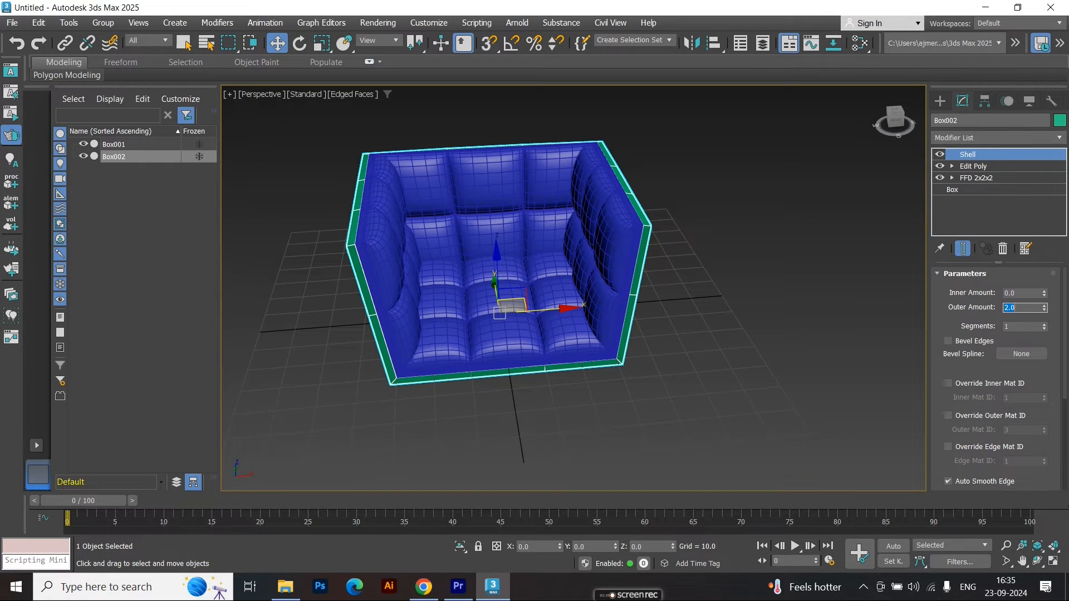
{"action": "left_click", "coordinate": [995, 137]}
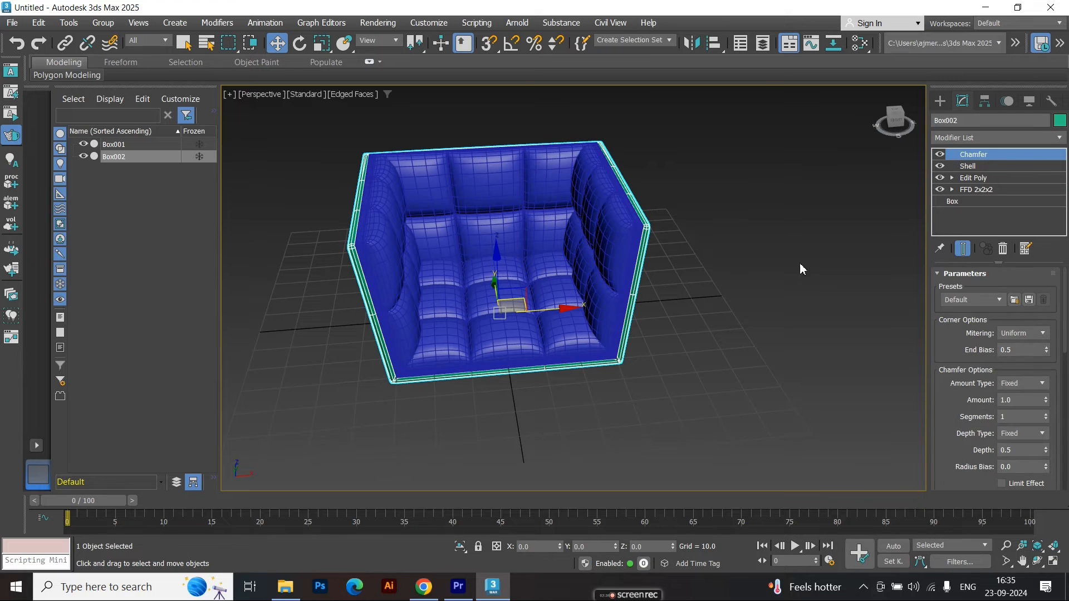
{"action": "left_click_drag", "start_coordinate": [801, 268], "coordinate": [712, 332]}
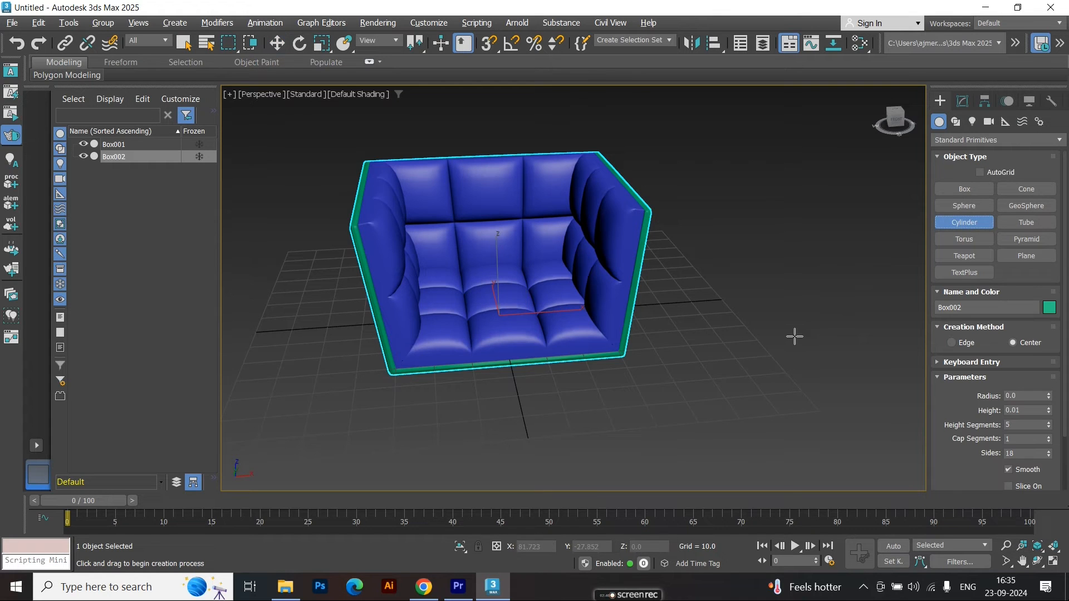
Step: Create a cylinder leg with 1 height segment and 32 sides in Top view, ready for Edit Poly
{"action": "key", "text": "t"}
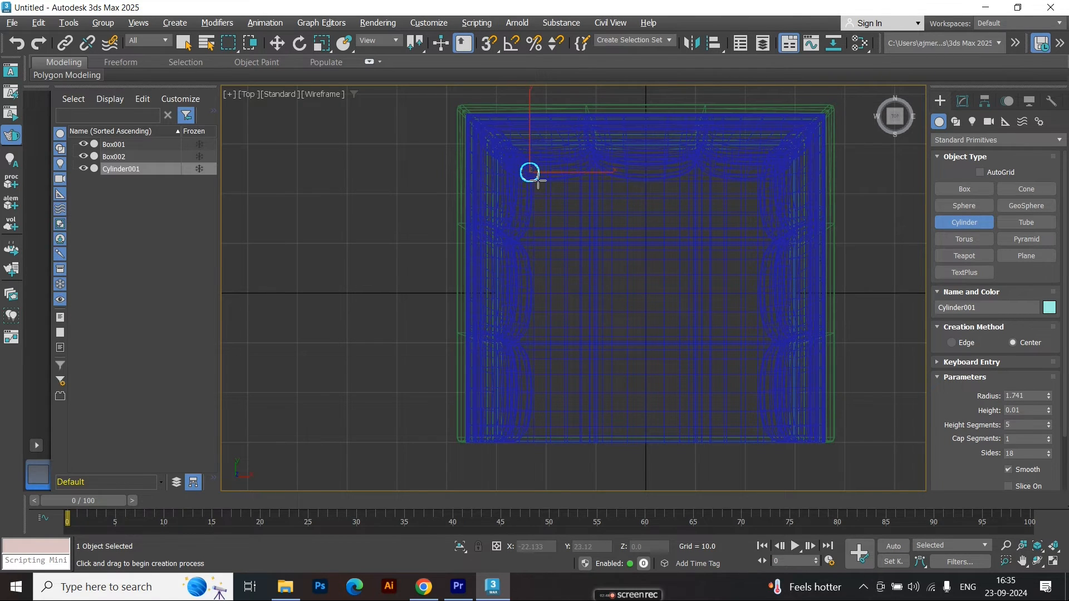
{"action": "key", "text": "l"}
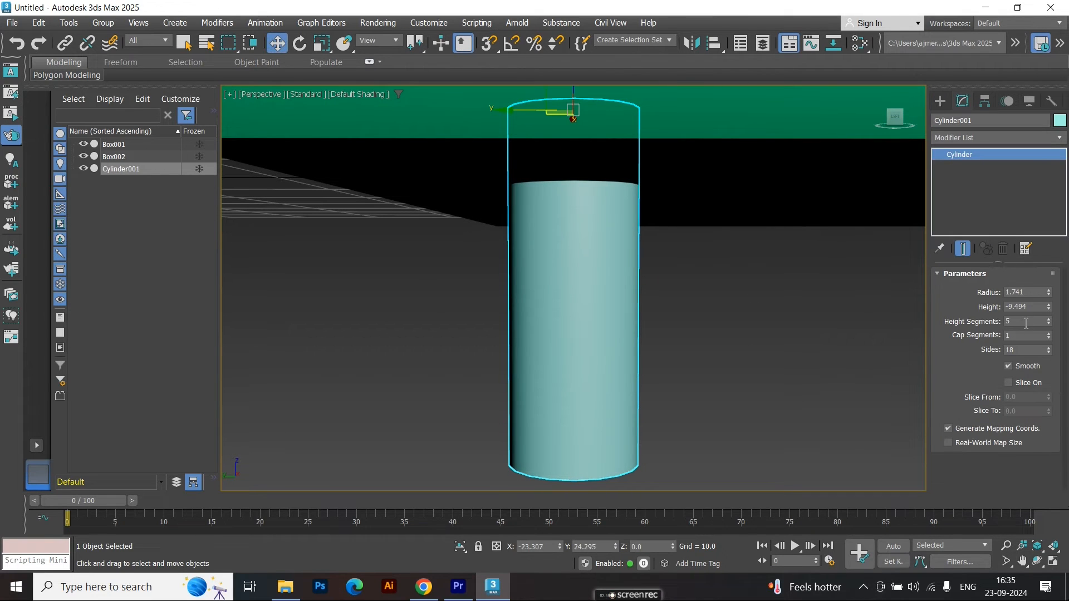
{"action": "left_click", "coordinate": [1023, 335]}
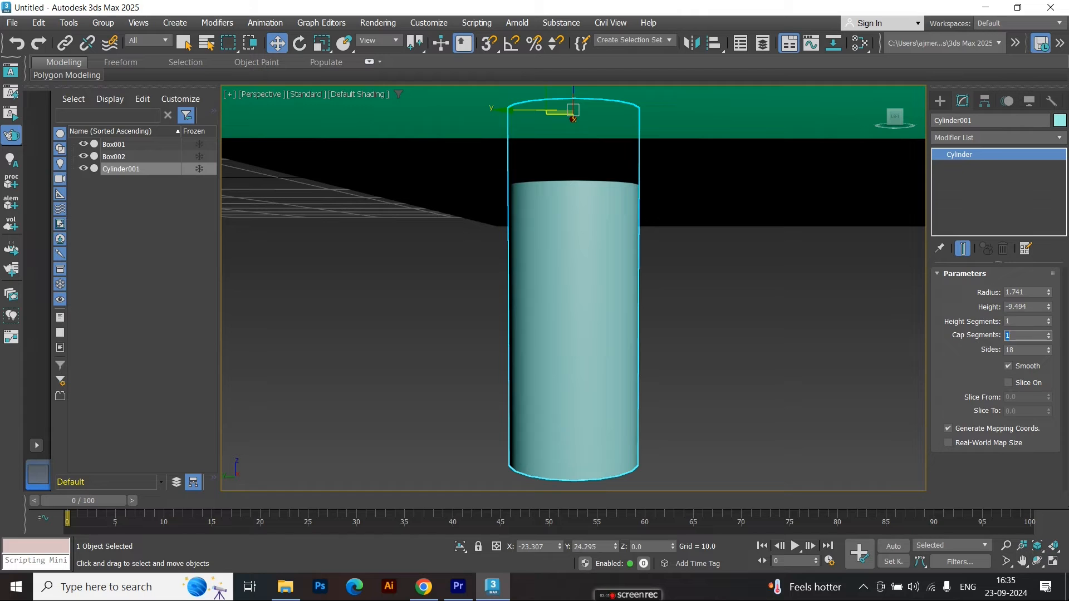
{"action": "type", "text": "32"}
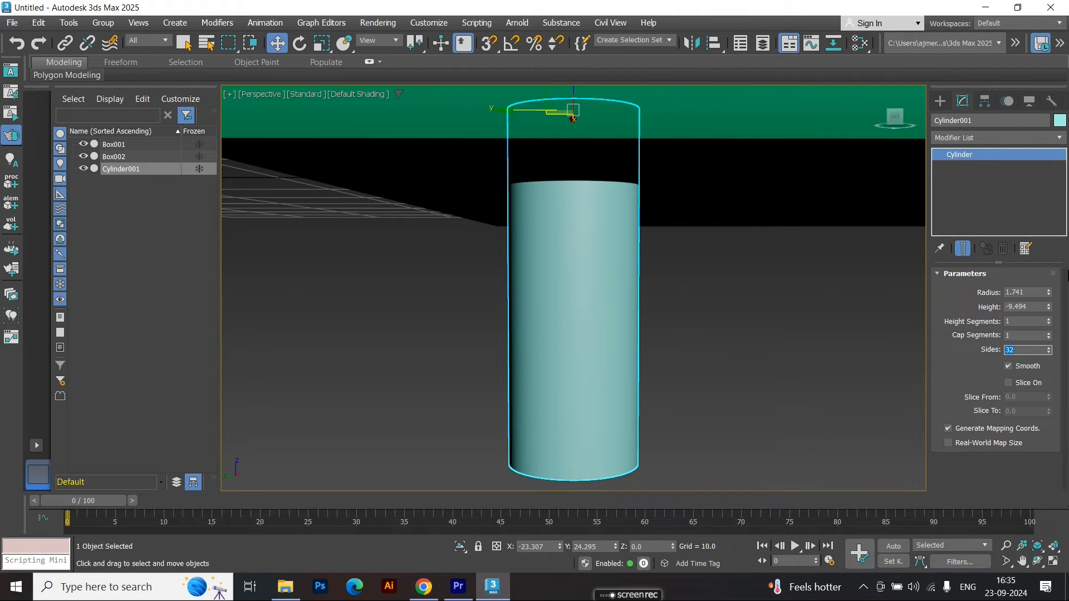
{"action": "left_click", "coordinate": [996, 138]}
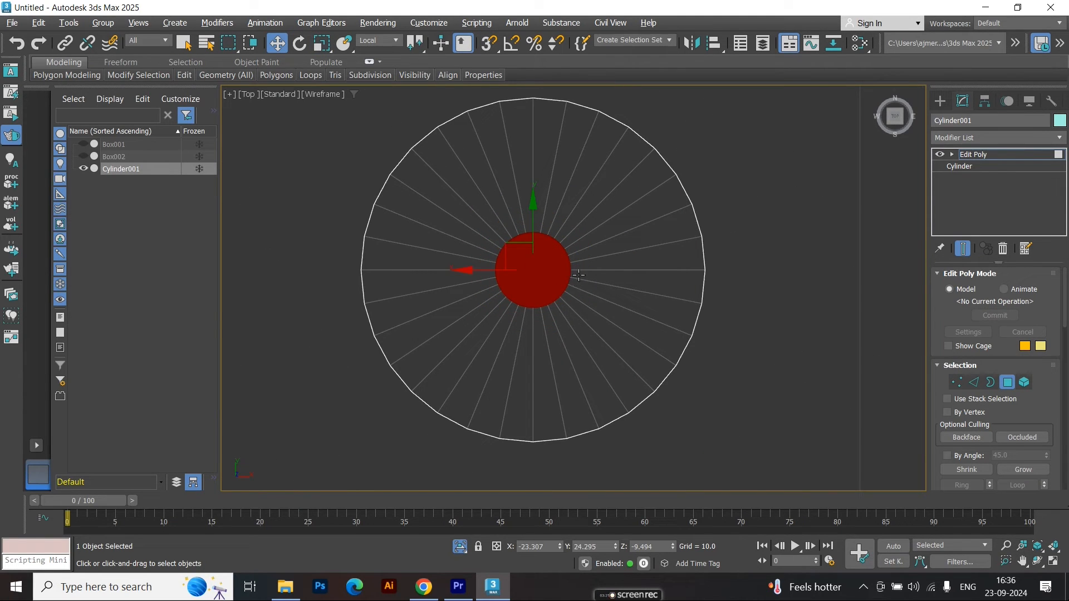
Step: Scale the leg's cap down to a narrow tip and end isolation to show the whole chair
{"action": "left_click_drag", "start_coordinate": [532, 270], "coordinate": [396, 269]}
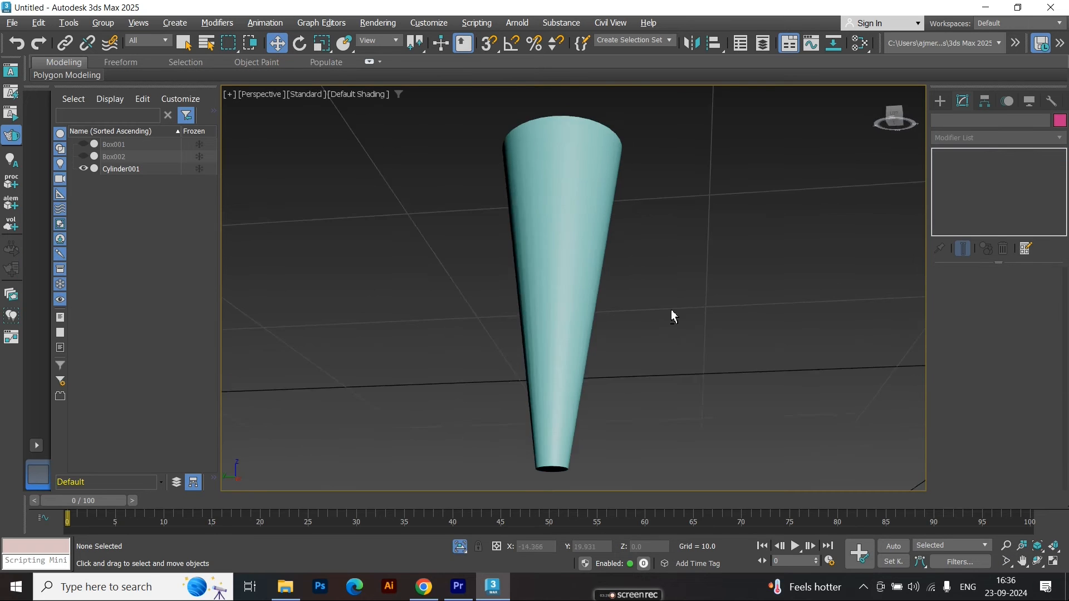
{"action": "right_click", "coordinate": [673, 315]}
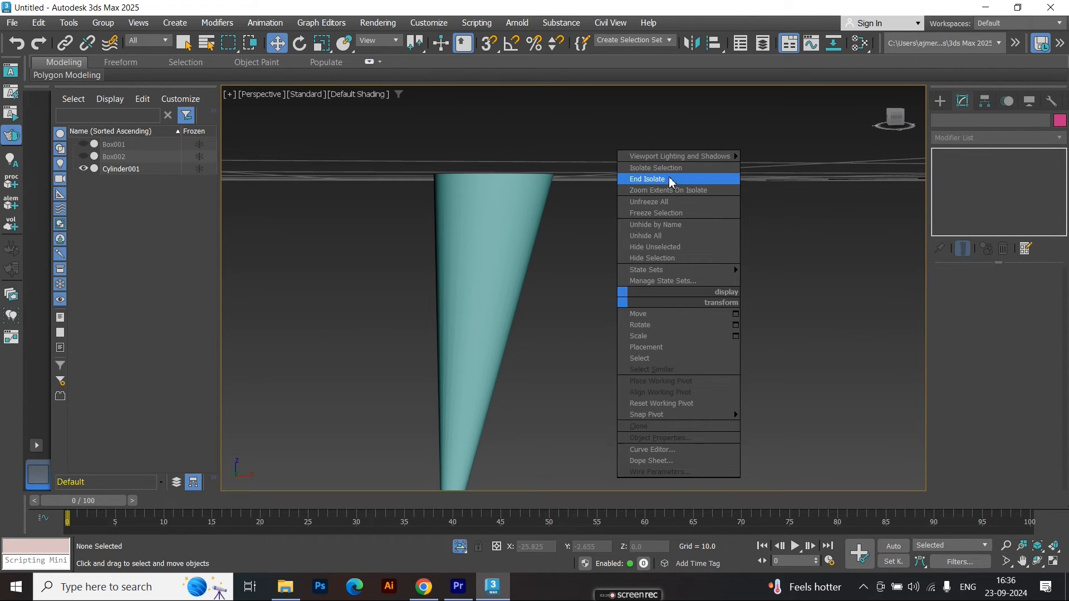
{"action": "left_click", "coordinate": [646, 178]}
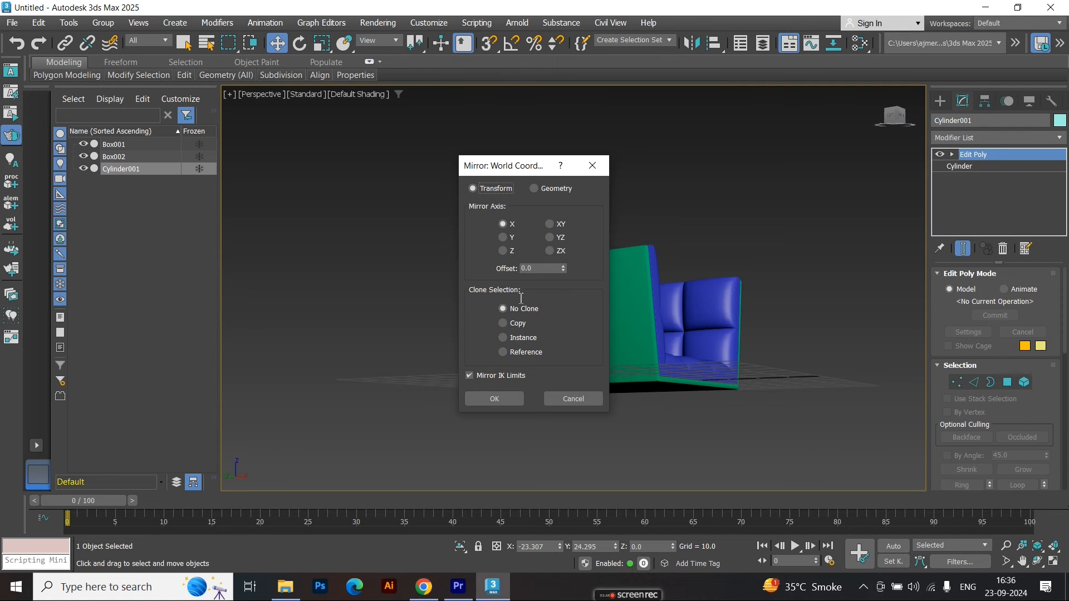
Step: Mirror the leg as an Instance with a 50.0 offset to make the second leg
{"action": "left_click", "coordinate": [504, 323]}
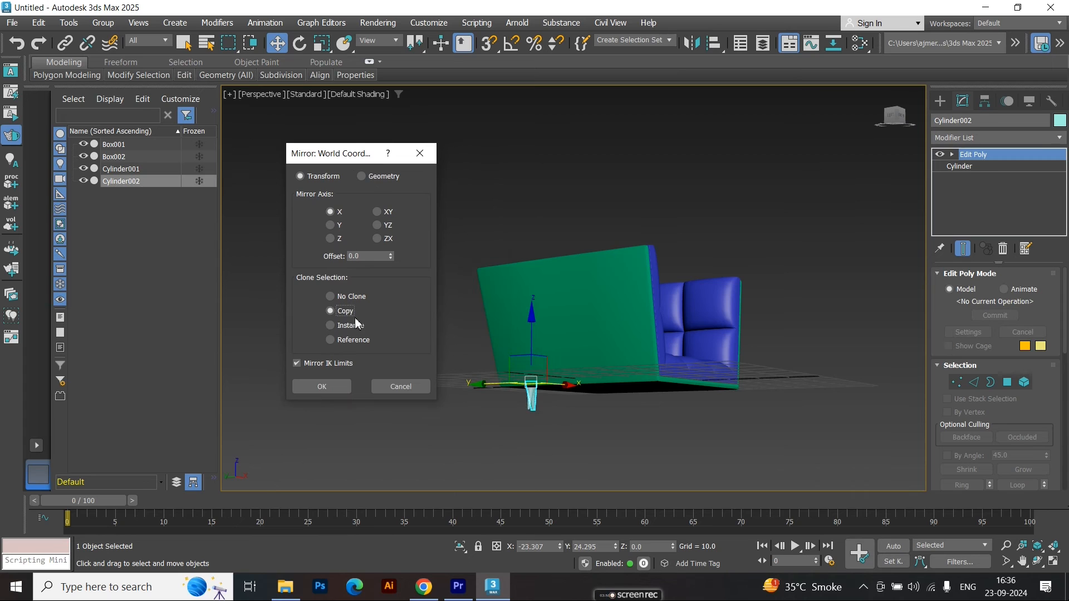
{"action": "left_click", "coordinate": [330, 325]}
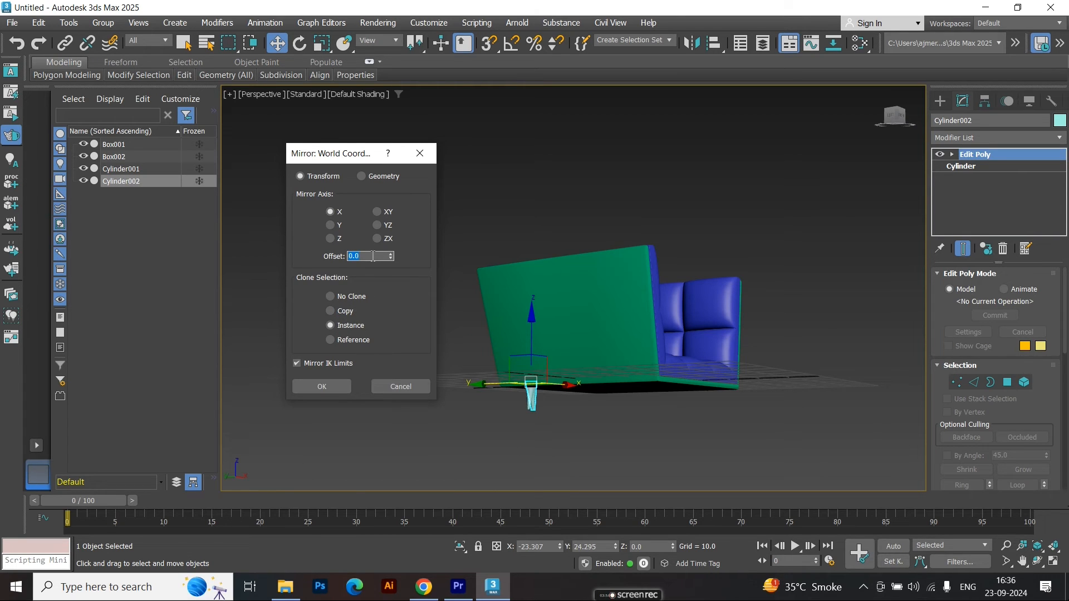
{"action": "type", "text": "50.0"}
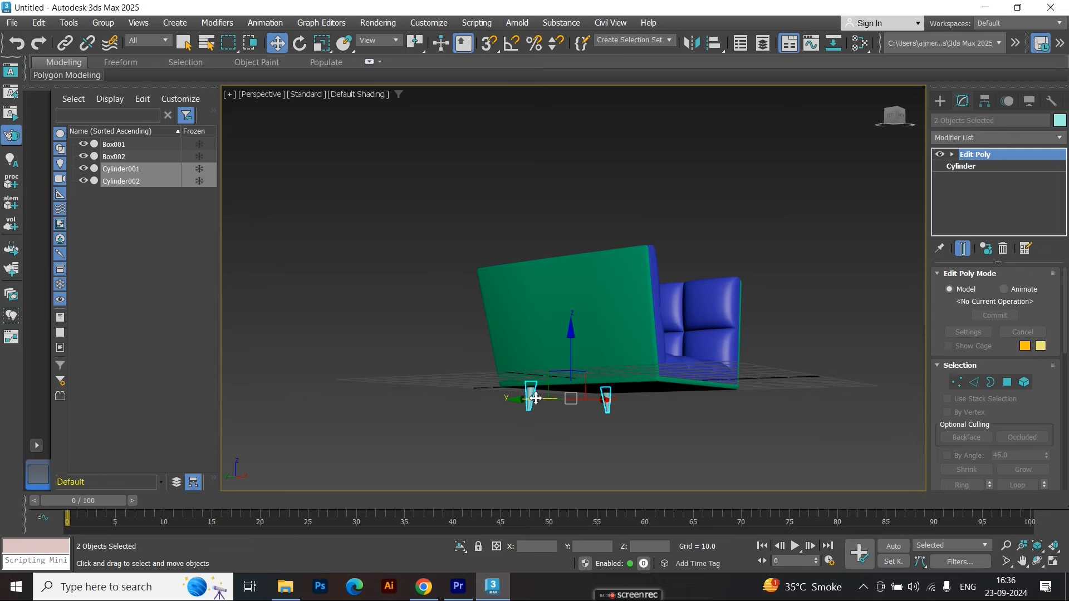
Step: Shift-clone both legs as instances to the chair's other side and position the new pair
{"action": "left_click_drag", "start_coordinate": [536, 399], "coordinate": [634, 401]}
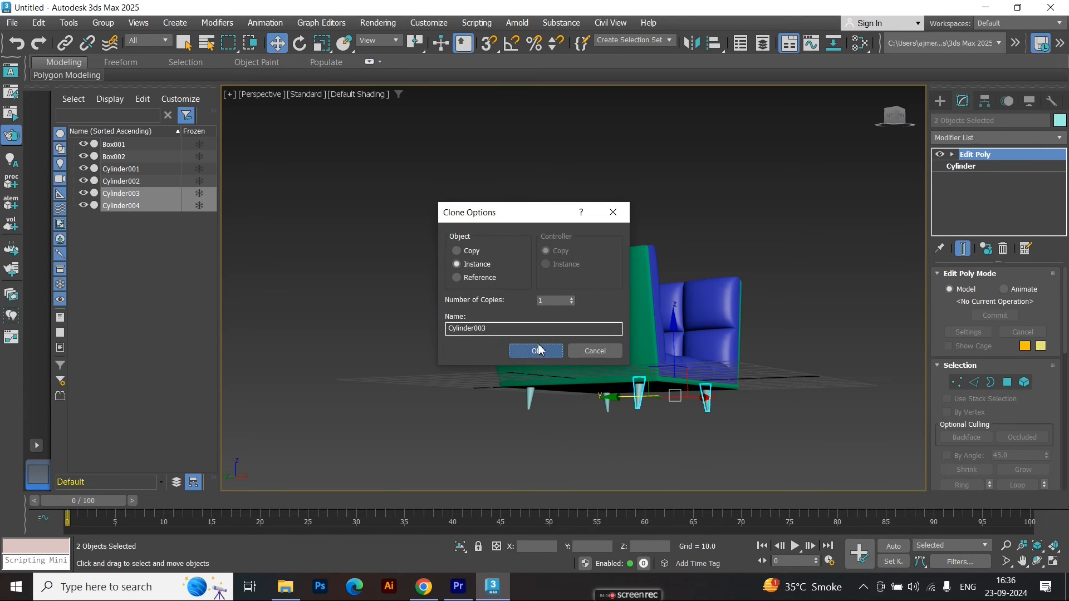
{"action": "left_click", "coordinate": [536, 351]}
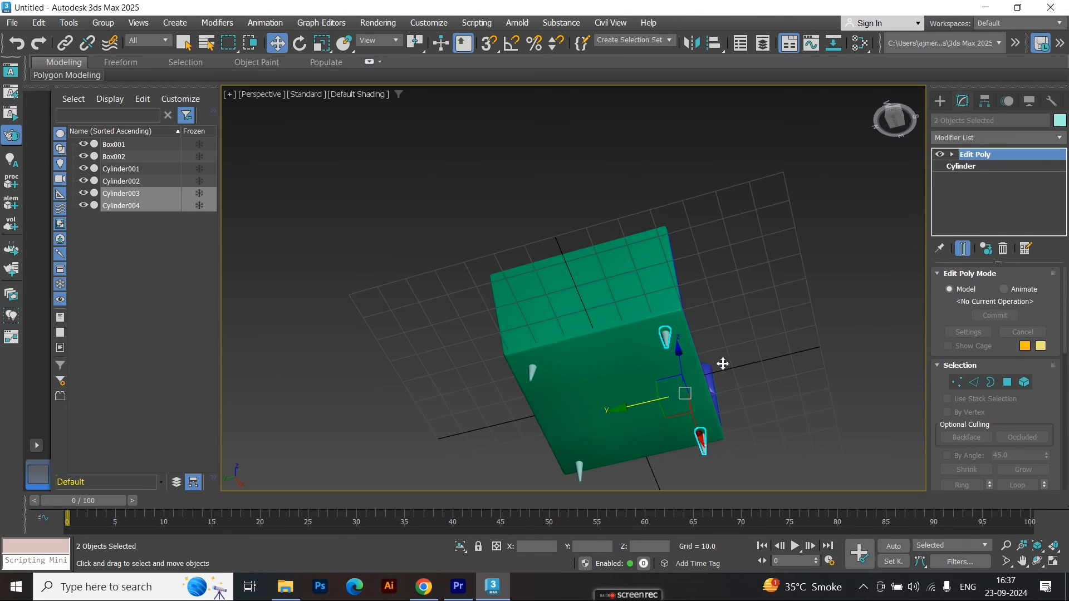
{"action": "left_click_drag", "start_coordinate": [684, 393], "coordinate": [681, 393]}
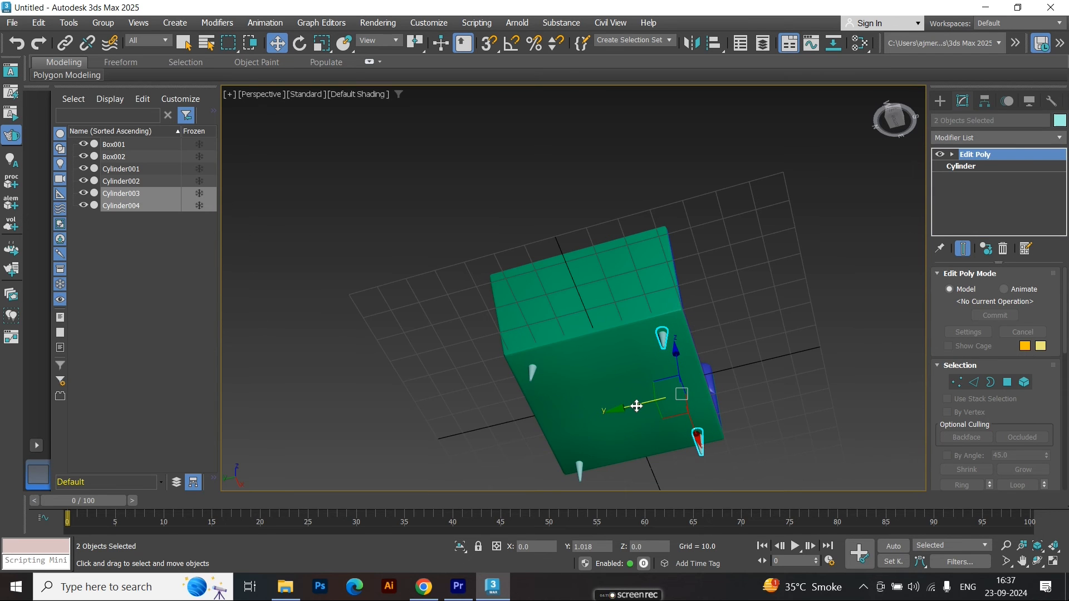